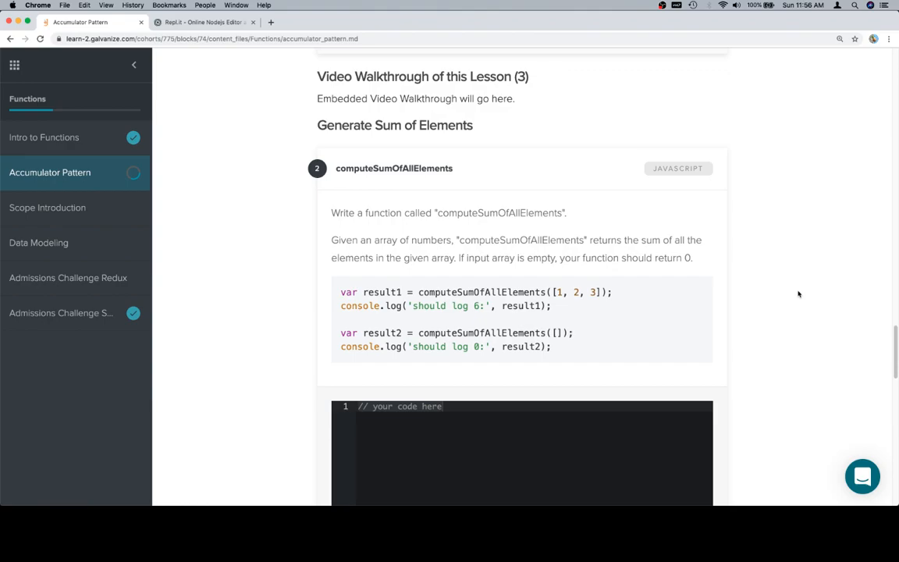
pyautogui.moveTo(514, 233)
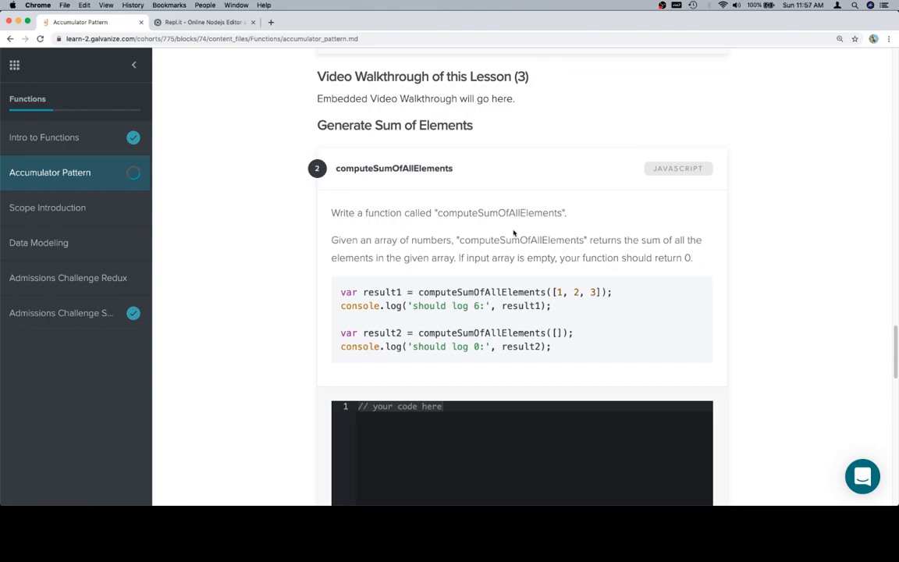
# Step: Start an empty computeSumOfAllElements function shell in the editor, then return to the prompt
pyautogui.click(197, 22)
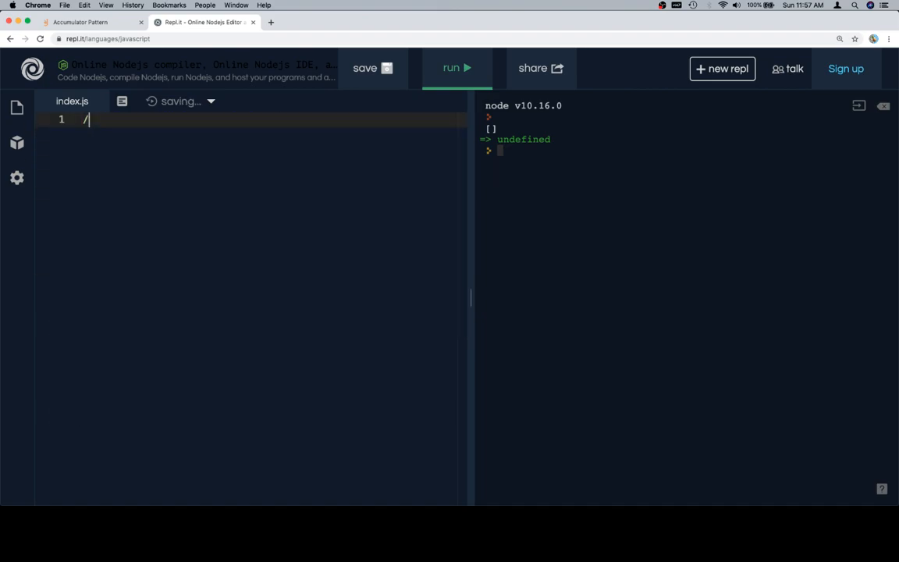
pyautogui.write('function computeSumOfAllElements() {')
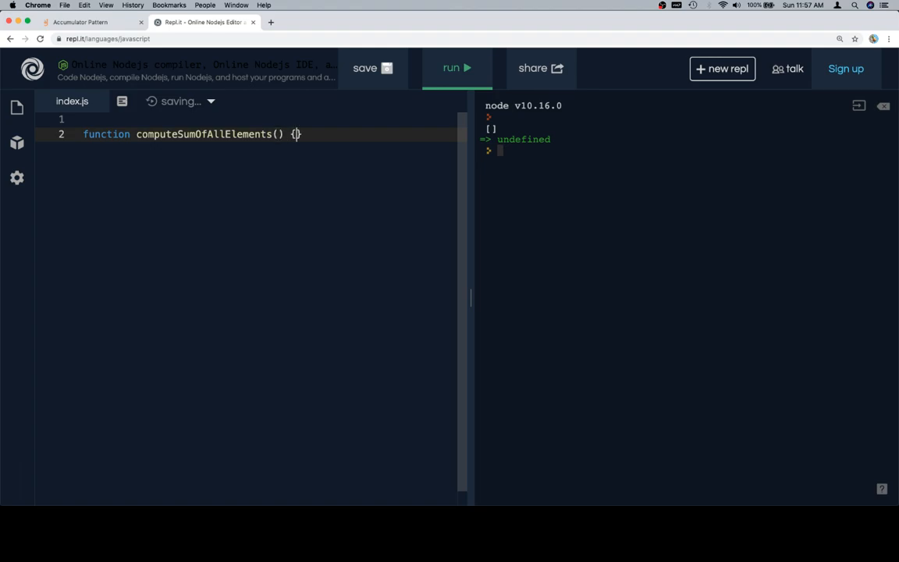
pyautogui.press('Enter')
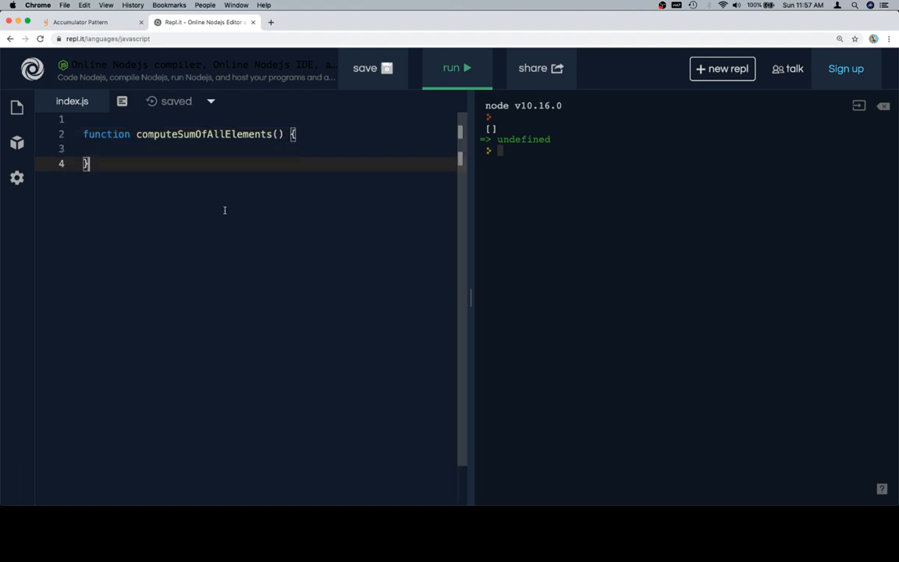
pyautogui.click(86, 24)
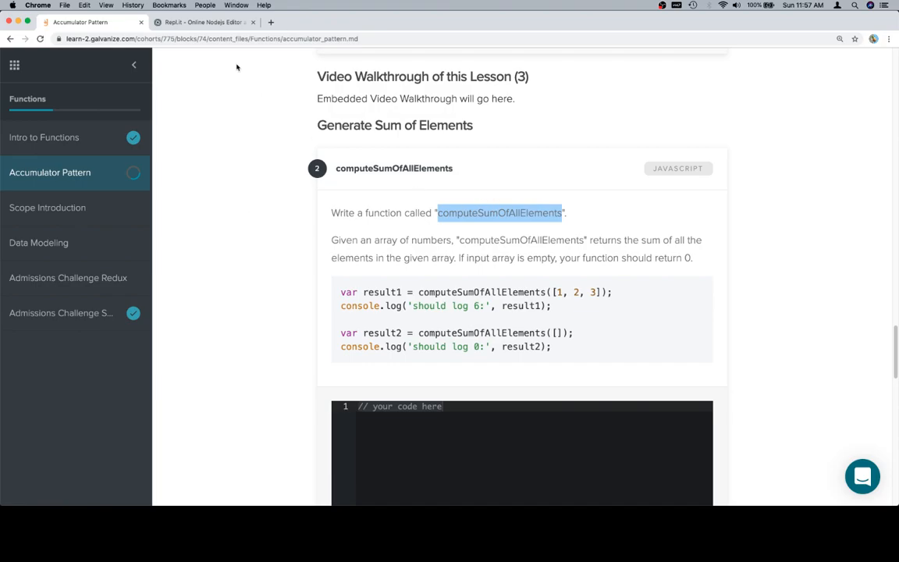
# Step: Add a numbers parameter to computeSumOfAllElements, rereading the prompt to confirm
pyautogui.click(201, 22)
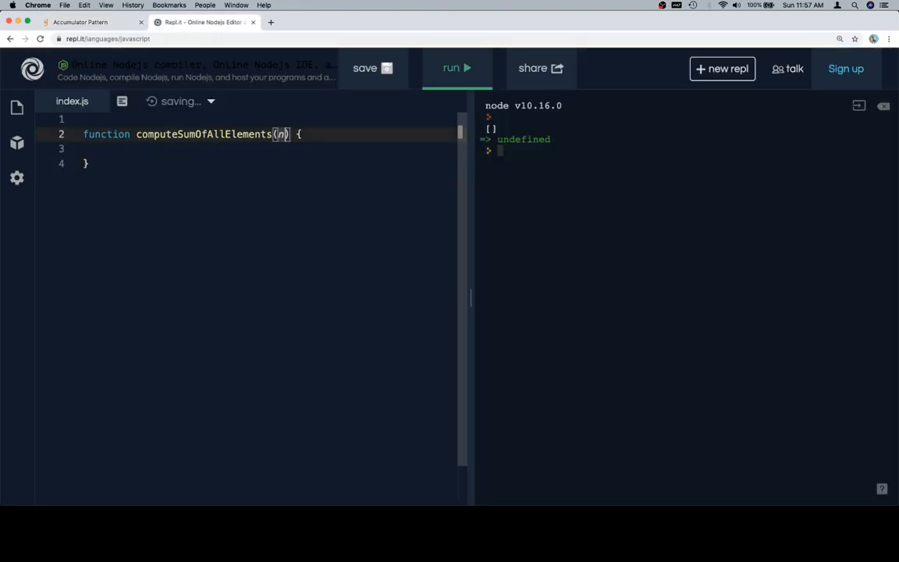
pyautogui.write('umbers')
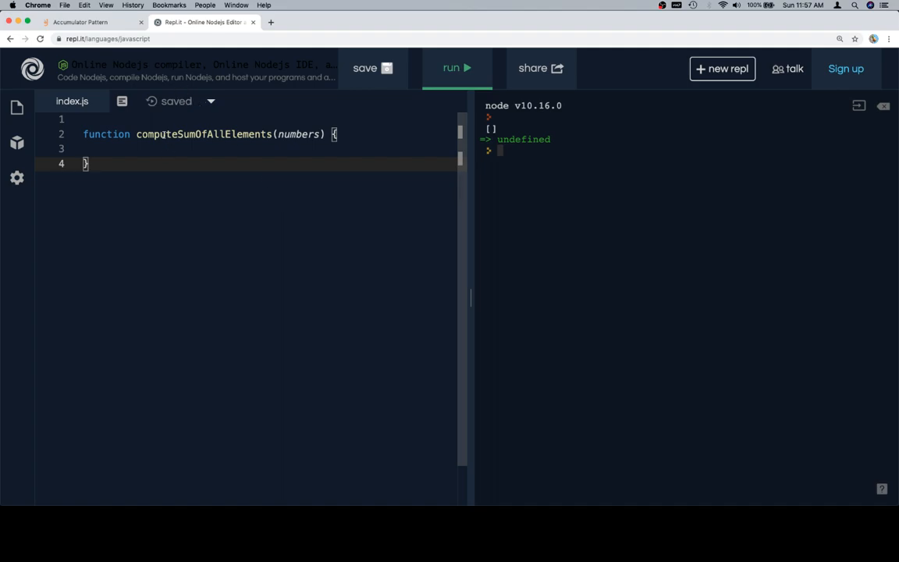
pyautogui.doubleClick(300, 135)
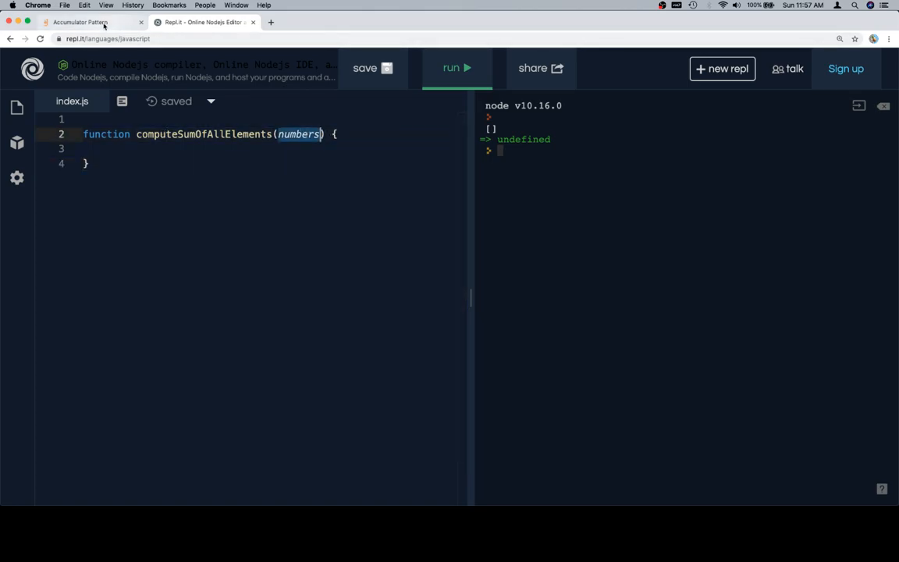
pyautogui.moveTo(94, 23)
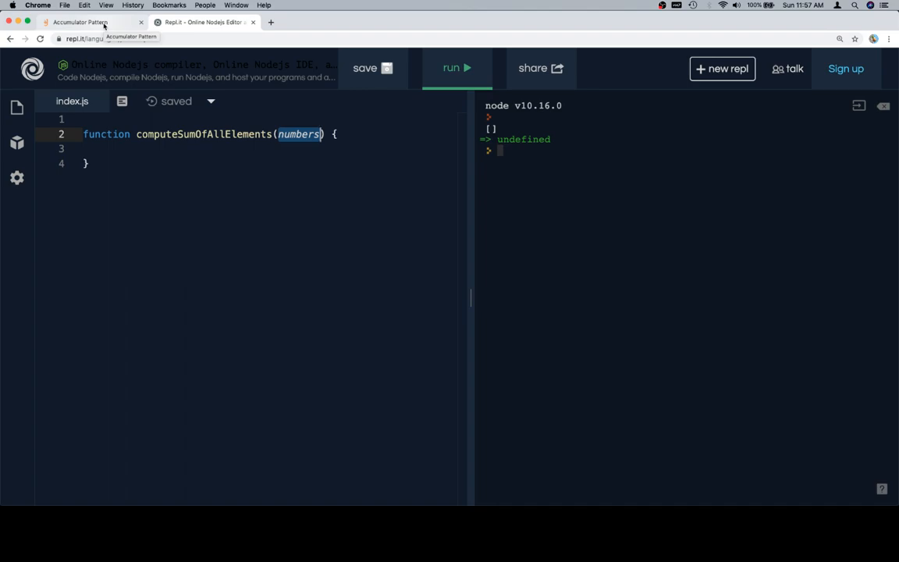
pyautogui.click(86, 25)
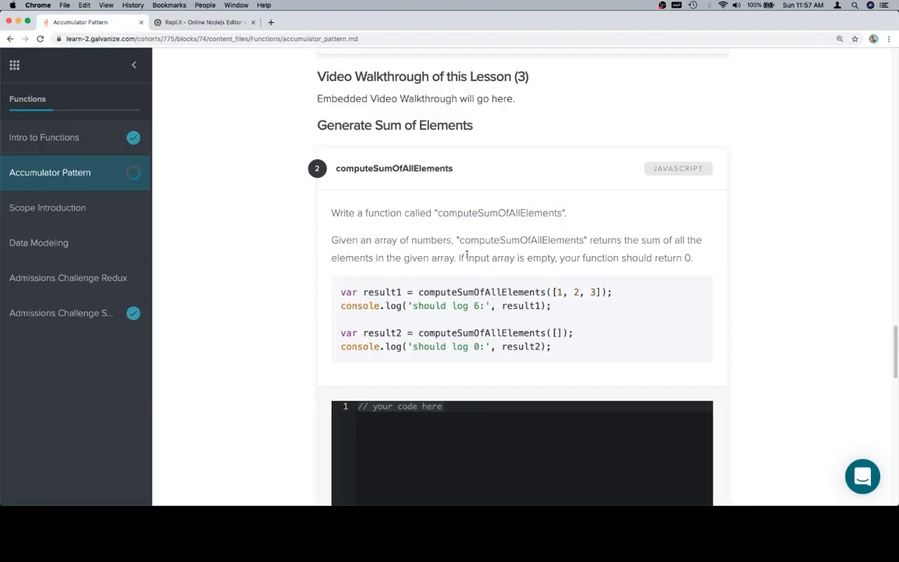
pyautogui.moveTo(646, 260)
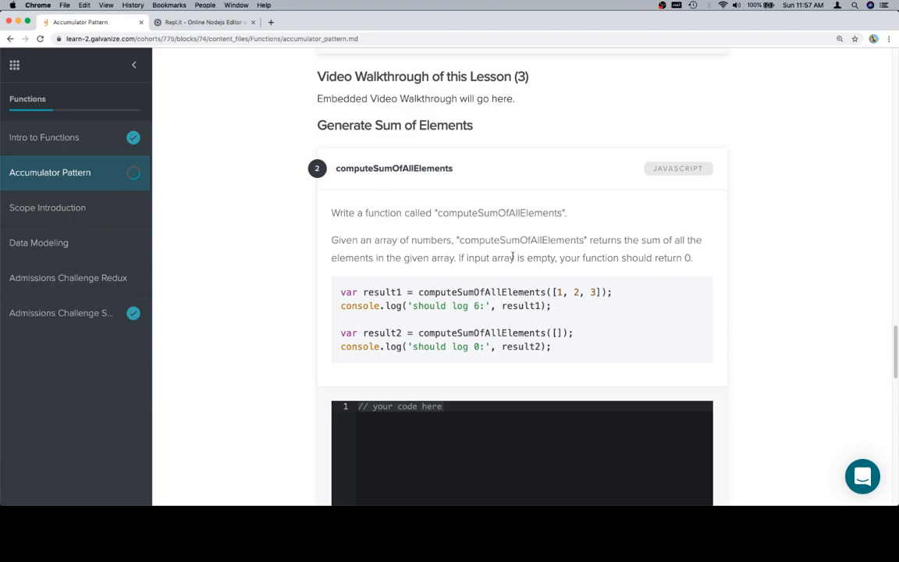
pyautogui.moveTo(531, 253)
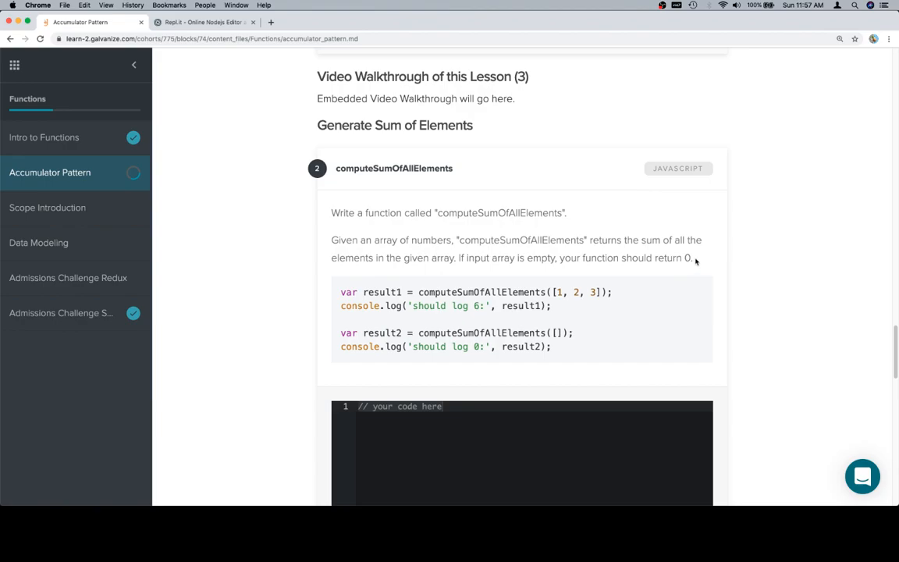
pyautogui.click(195, 22)
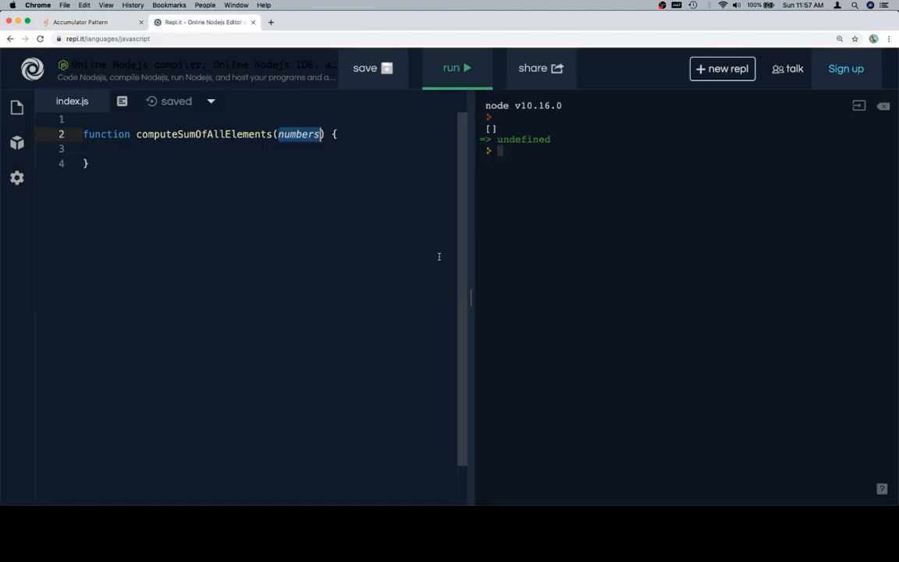
# Step: Comment that the input is an array of numbers and an empty array should return 0
pyautogui.write('// If input array is empty, your function should return 0.')
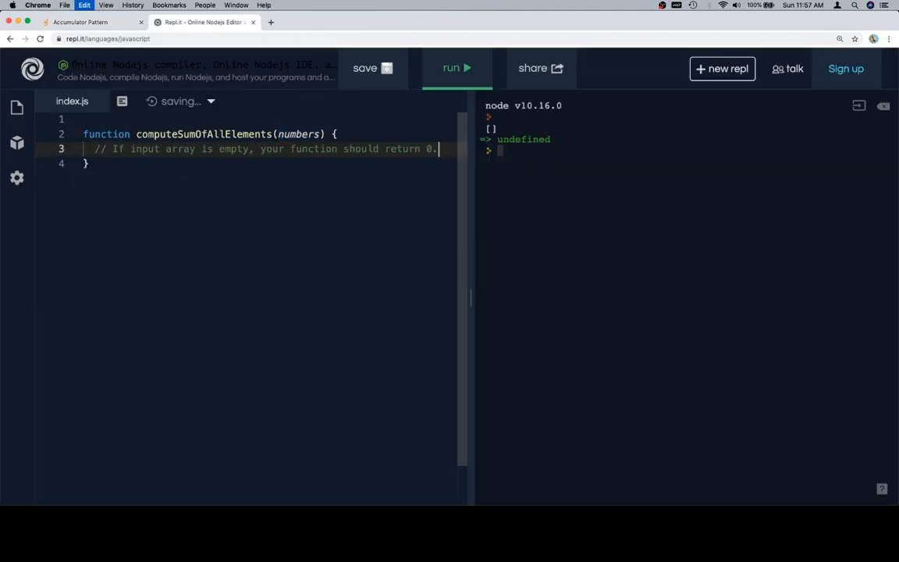
pyautogui.press('Enter')
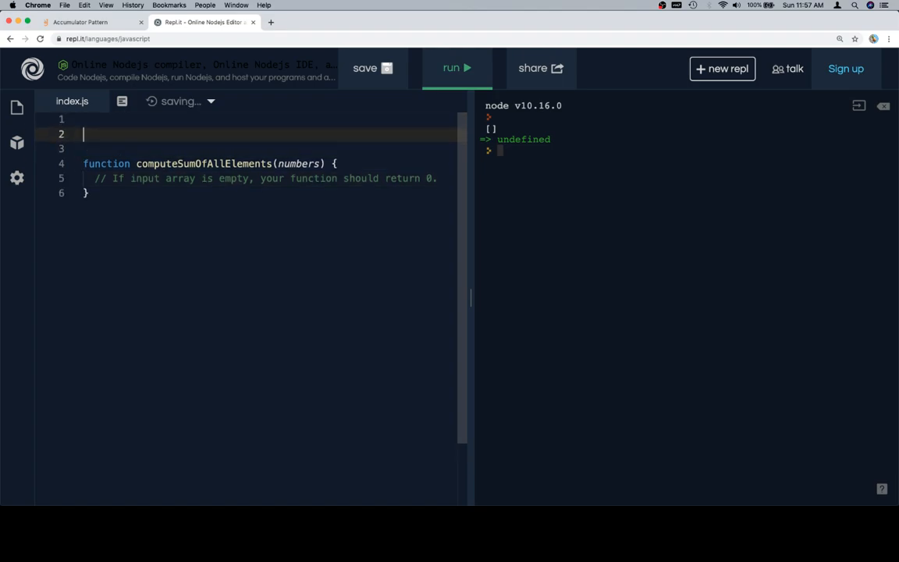
pyautogui.write('// input is an a')
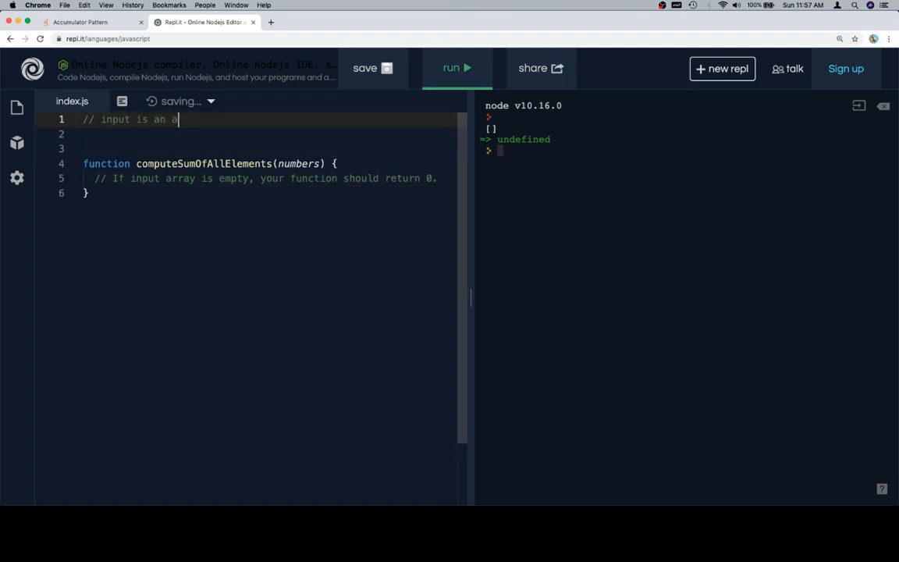
pyautogui.write('rray of numbers')
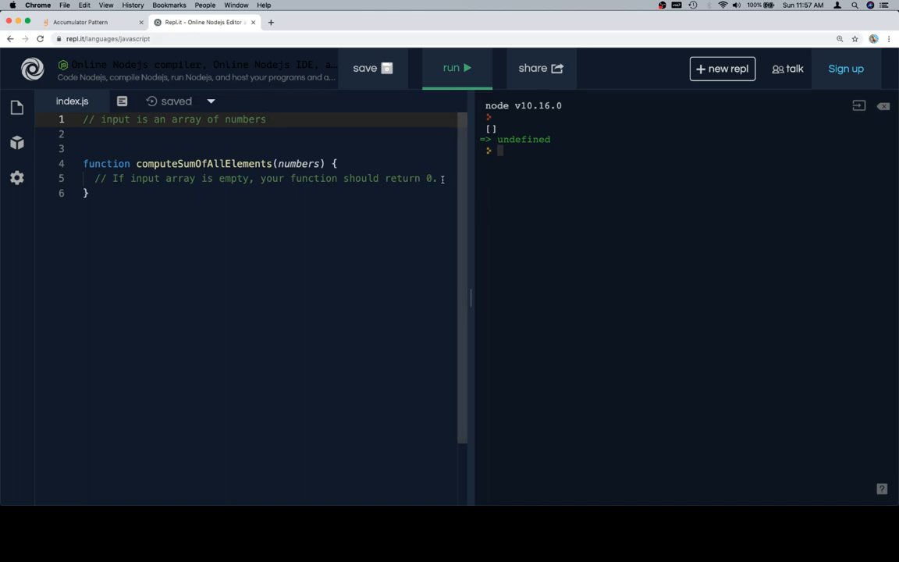
pyautogui.press('Enter')
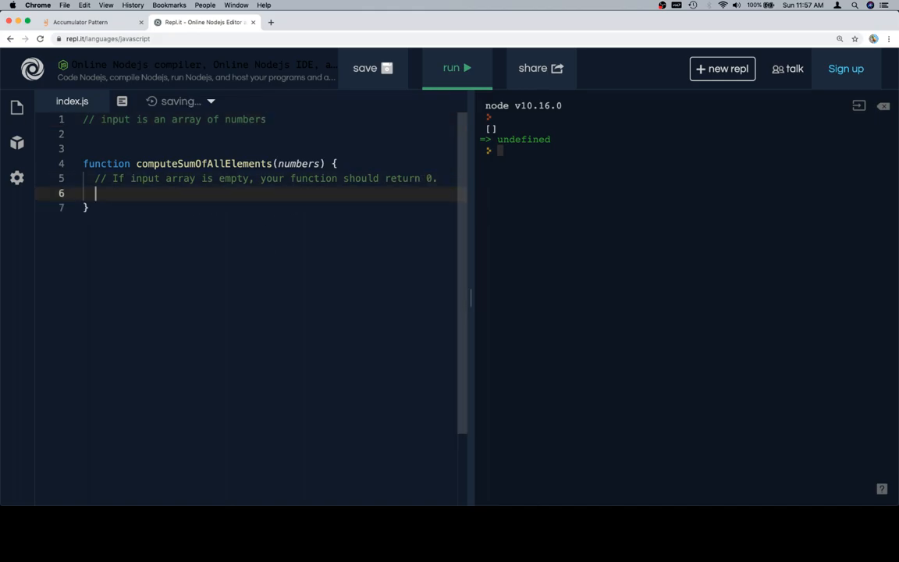
# Step: Add an if (numbers.length === 0) guard that returns 0
pyautogui.write('if (n')
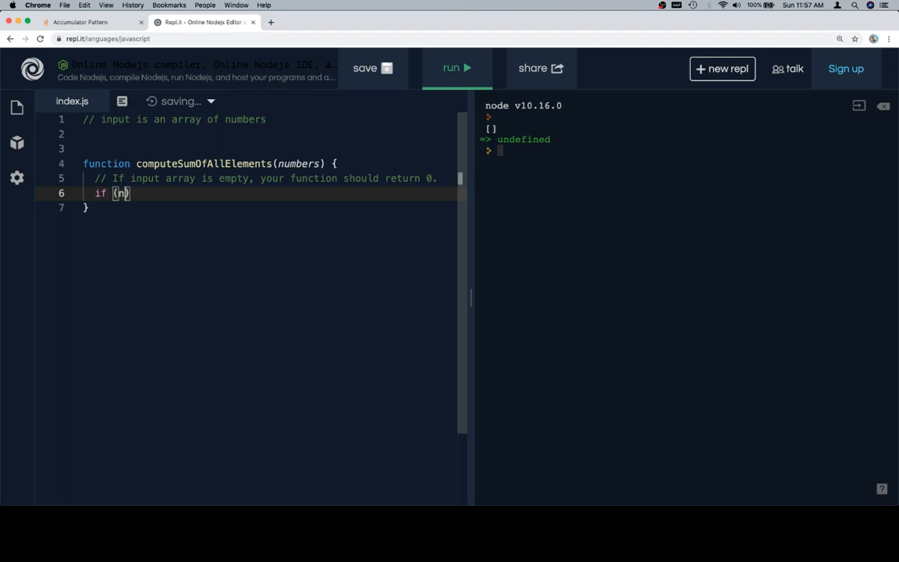
pyautogui.write('umbers.length ===')
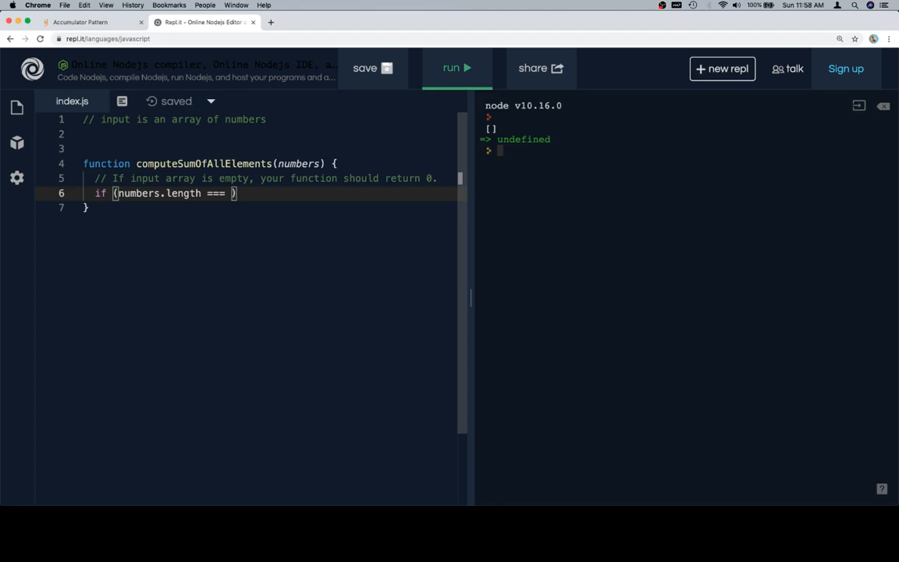
pyautogui.write('0')
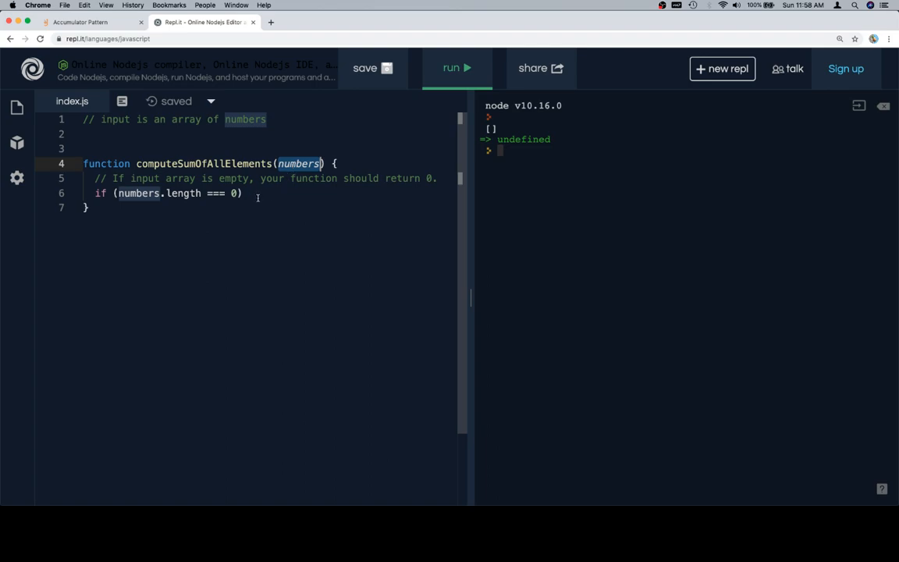
pyautogui.write('{}')
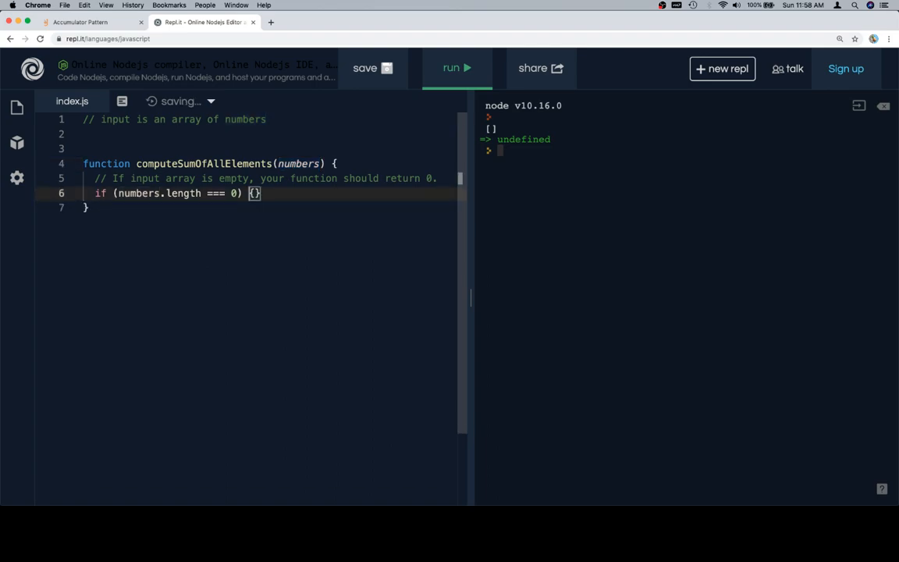
pyautogui.press('Enter')
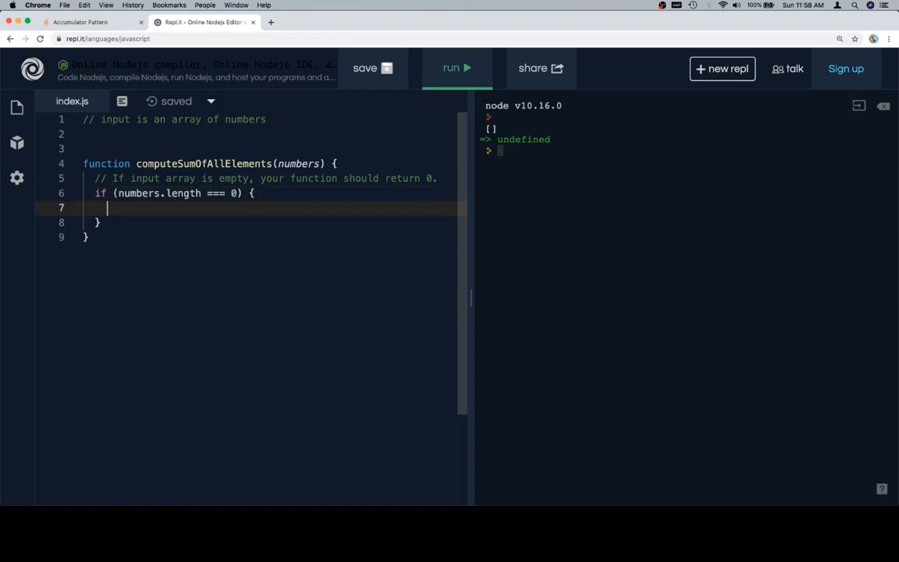
pyautogui.write('return 0;')
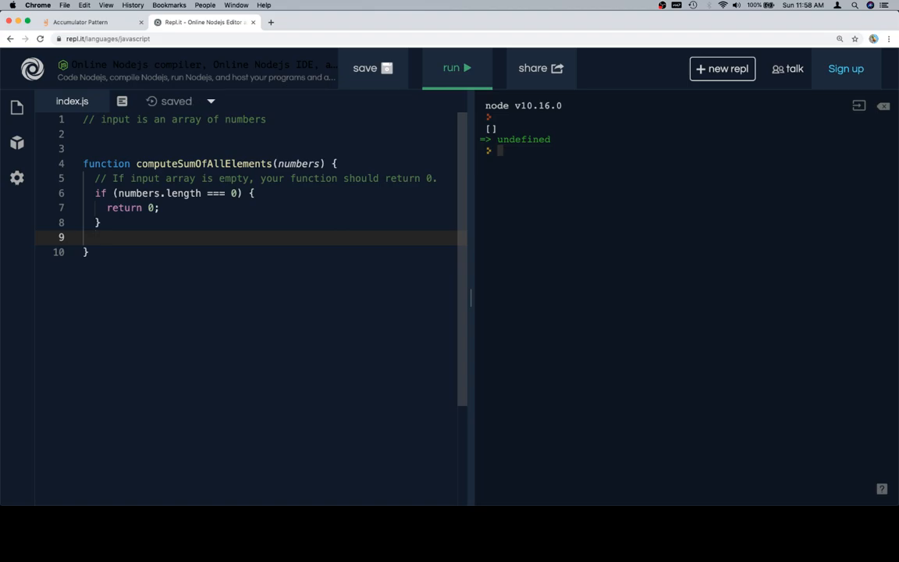
# Step: Write step comments: declare sum, iterate over the array, reassign sum plus current value, return sum
pyautogui.write('// create a sum')
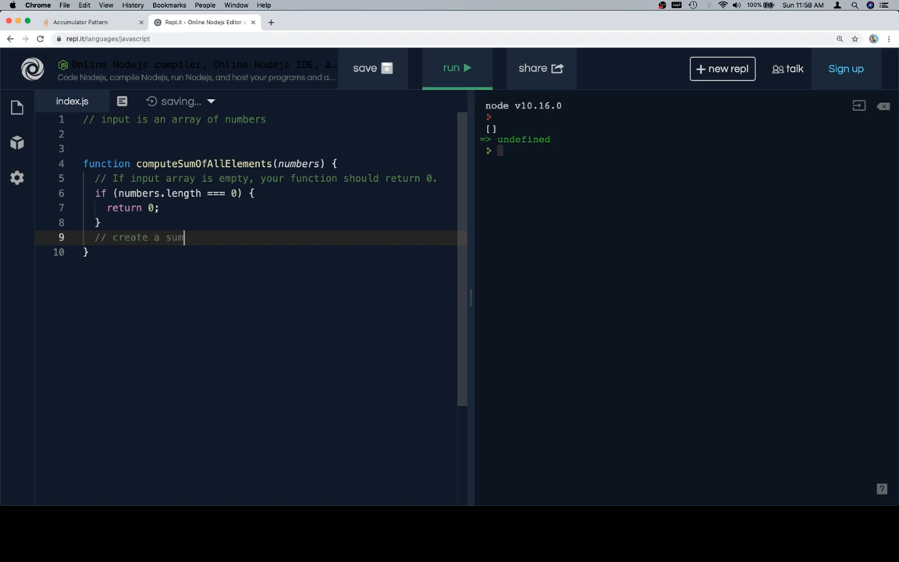
pyautogui.write('variable, set to 0')
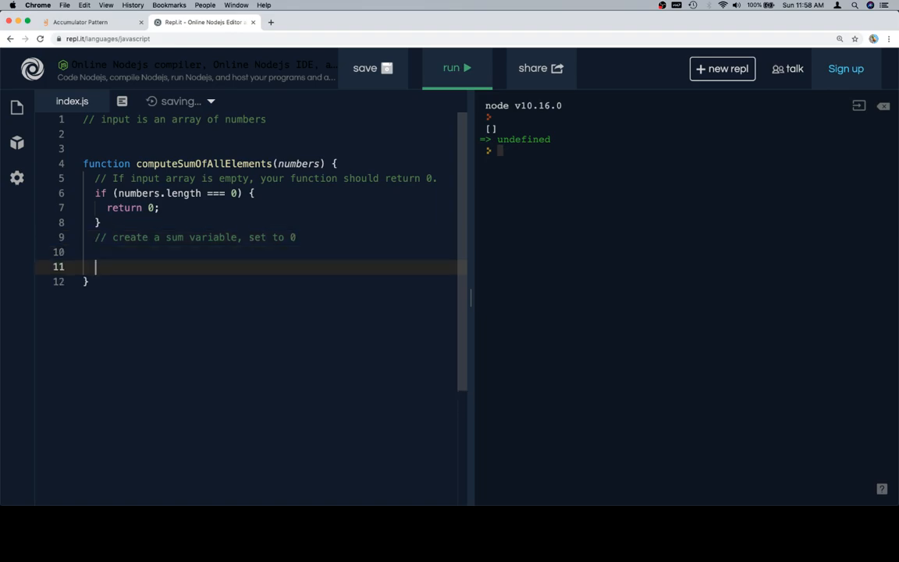
pyautogui.write('// return sum variable')
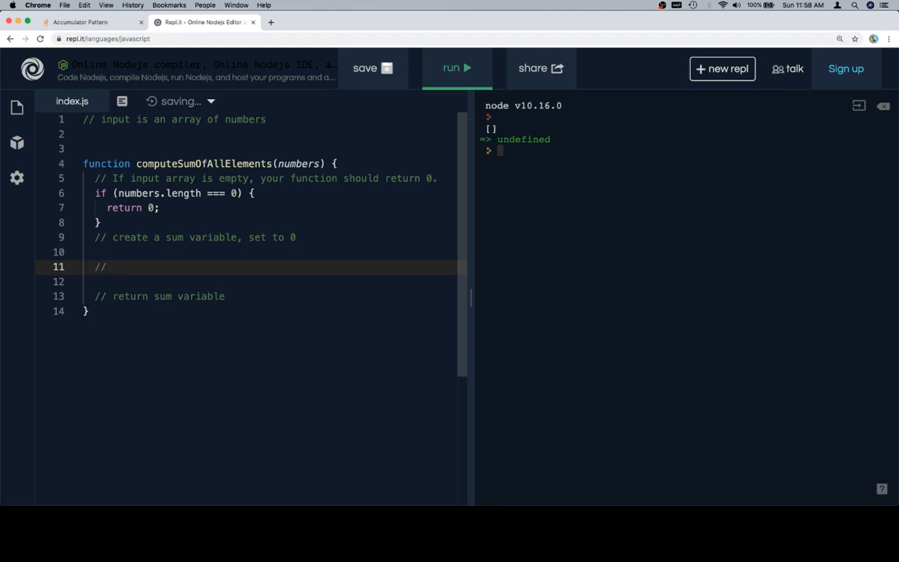
pyautogui.write('iterate over numbers using for loop')
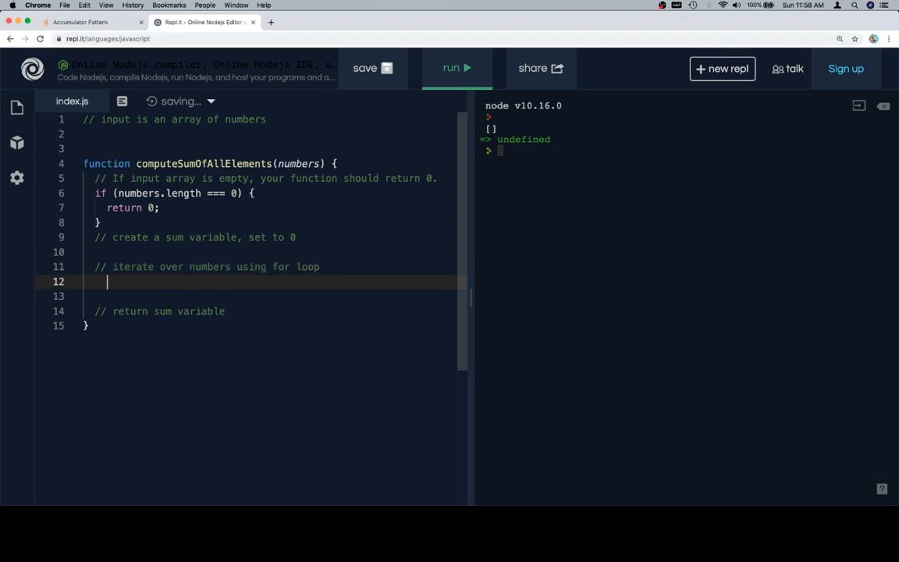
pyautogui.write('//')
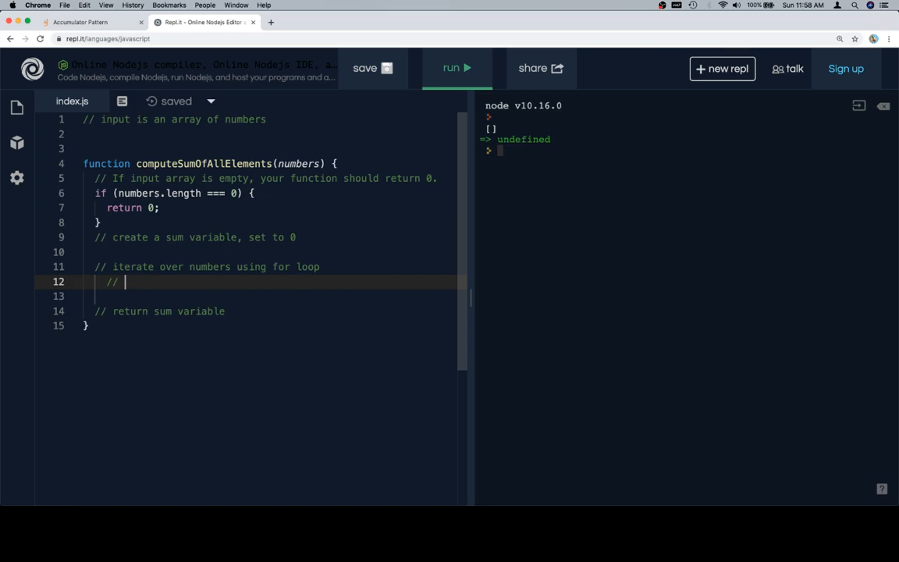
pyautogui.write('reassign s')
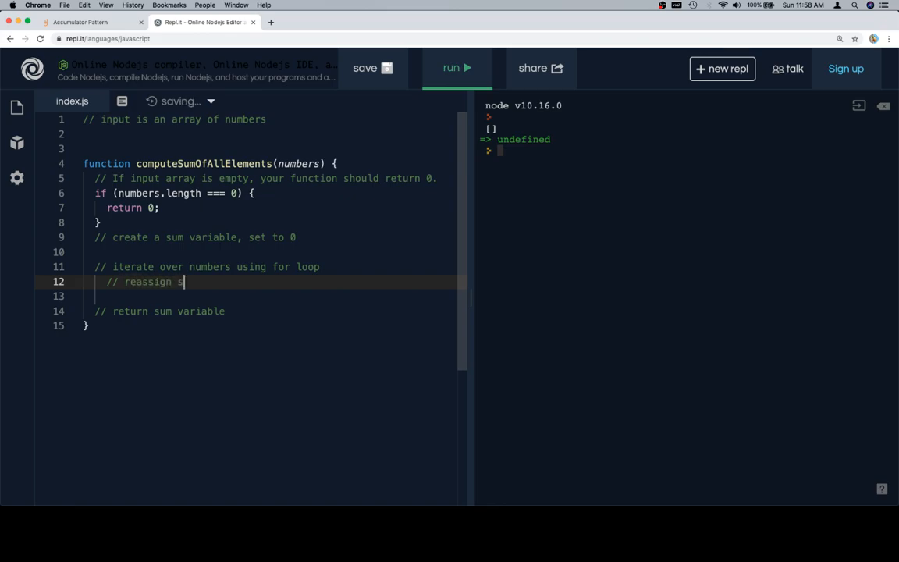
pyautogui.write('um to be sum plus current v')
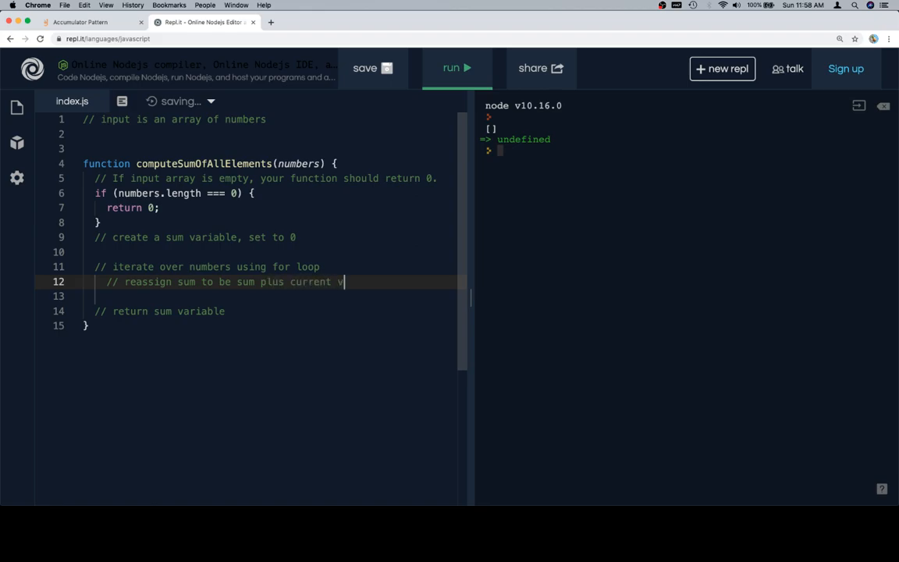
# Step: Finish the reassign comment and declare var sum = 0
pyautogui.write('alue')
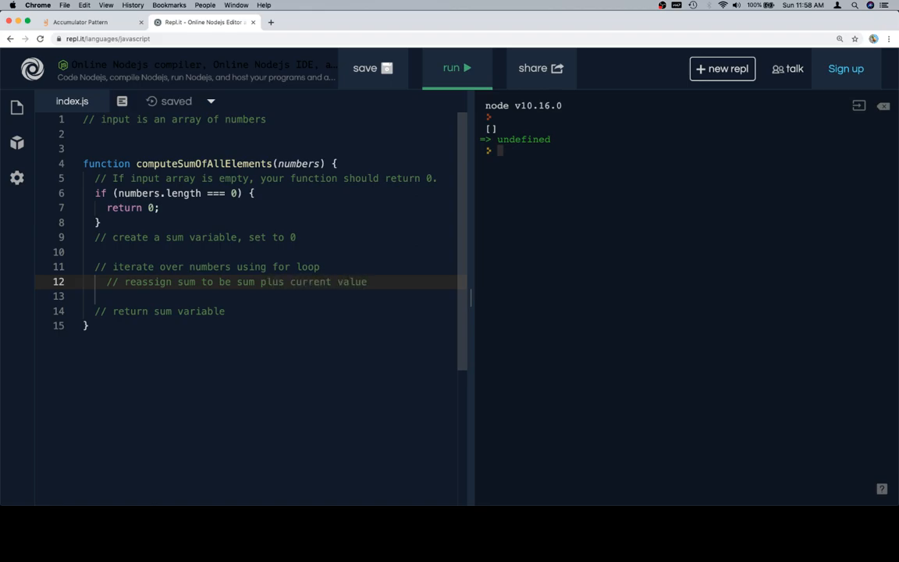
pyautogui.write('va')
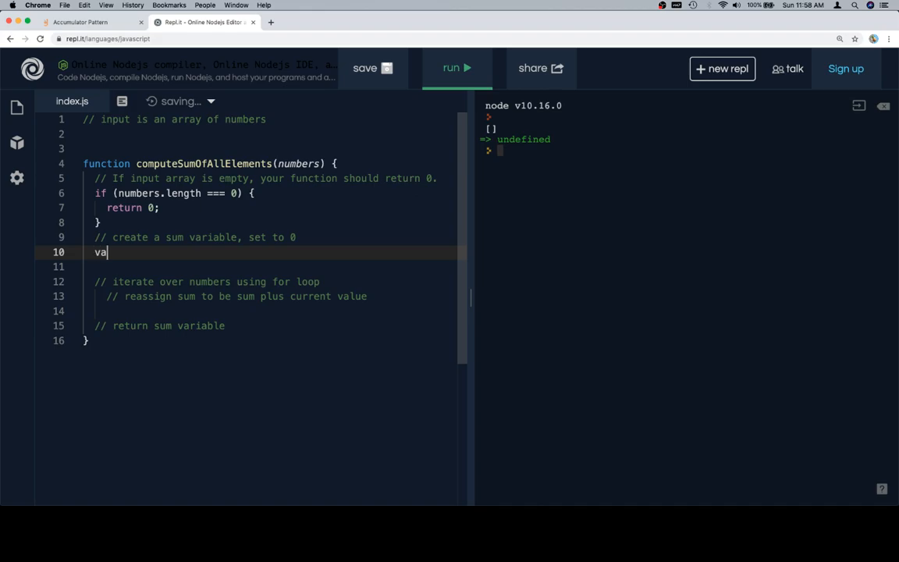
pyautogui.write('r sum = 0;')
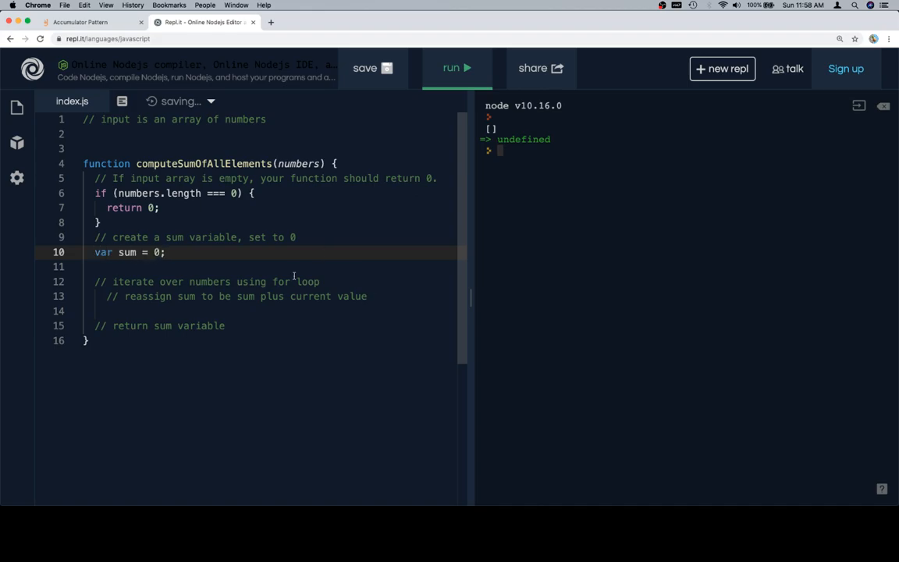
# Step: Copy the result1/result2 example calls from the lesson into the file below the function
pyautogui.click(81, 25)
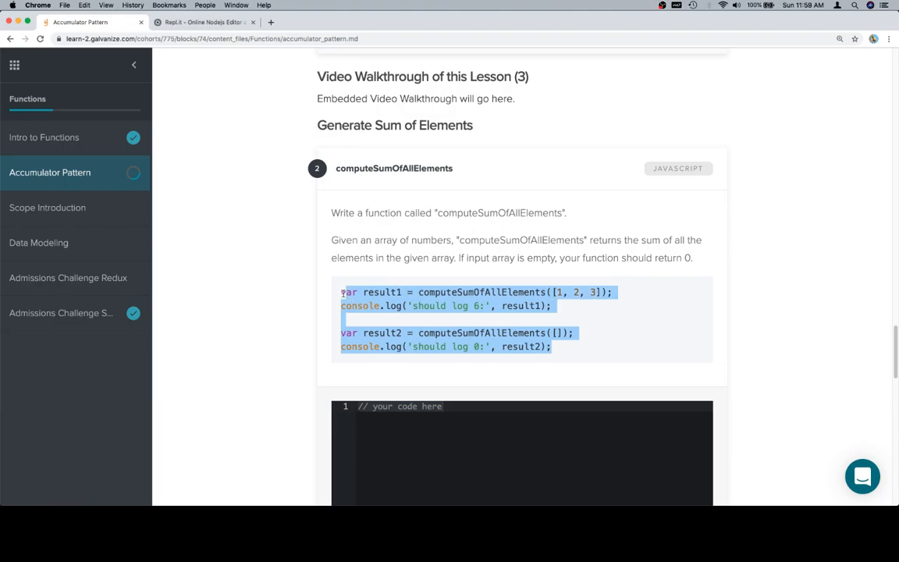
pyautogui.click(195, 23)
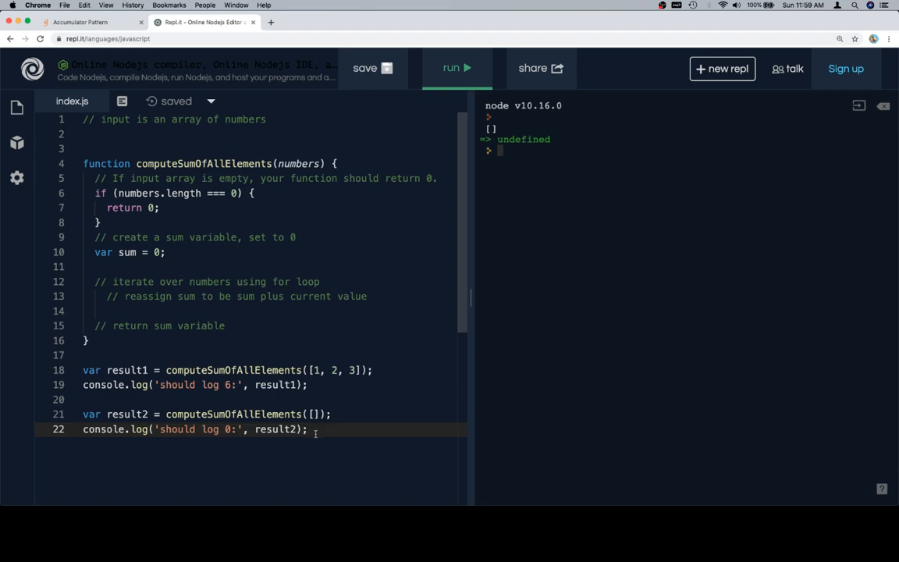
pyautogui.moveTo(84, 370); pyautogui.dragTo(308, 429)
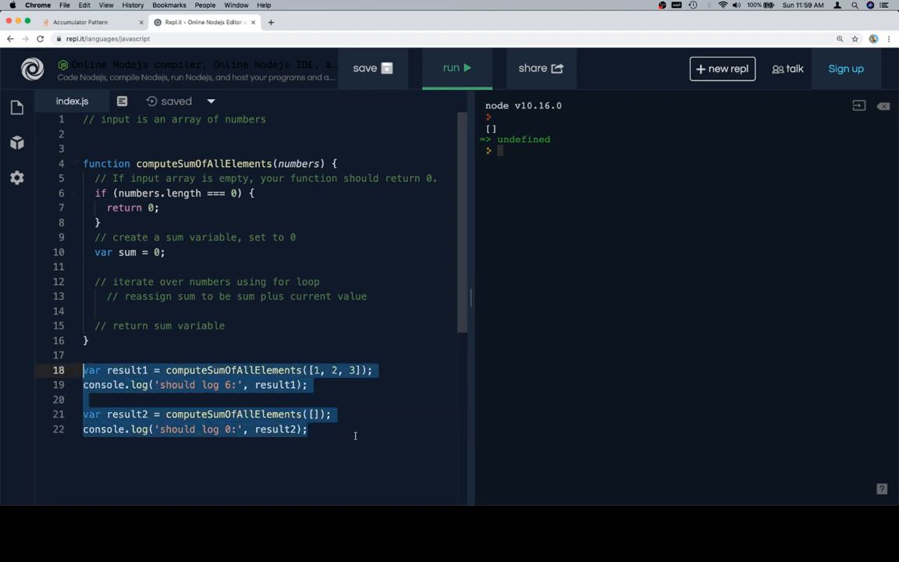
pyautogui.click(101, 369)
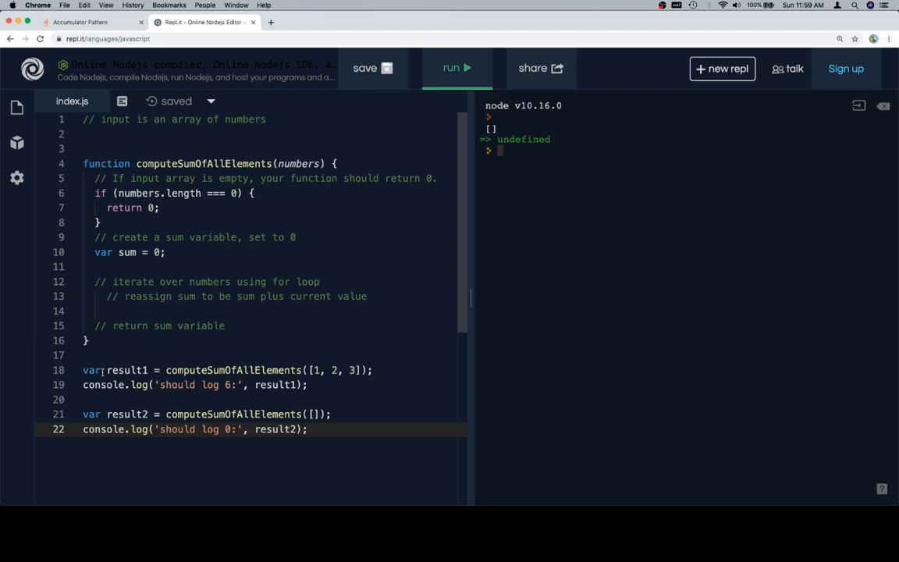
pyautogui.moveTo(144, 251); pyautogui.dragTo(225, 326)
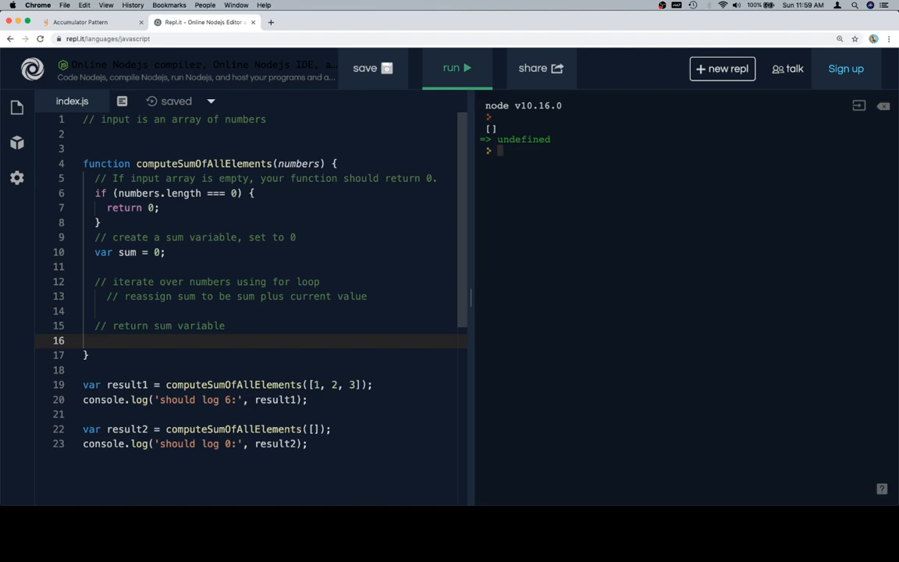
# Step: Return sum and wrap a for loop over i < numbers.length with its closing brace
pyautogui.write('re')
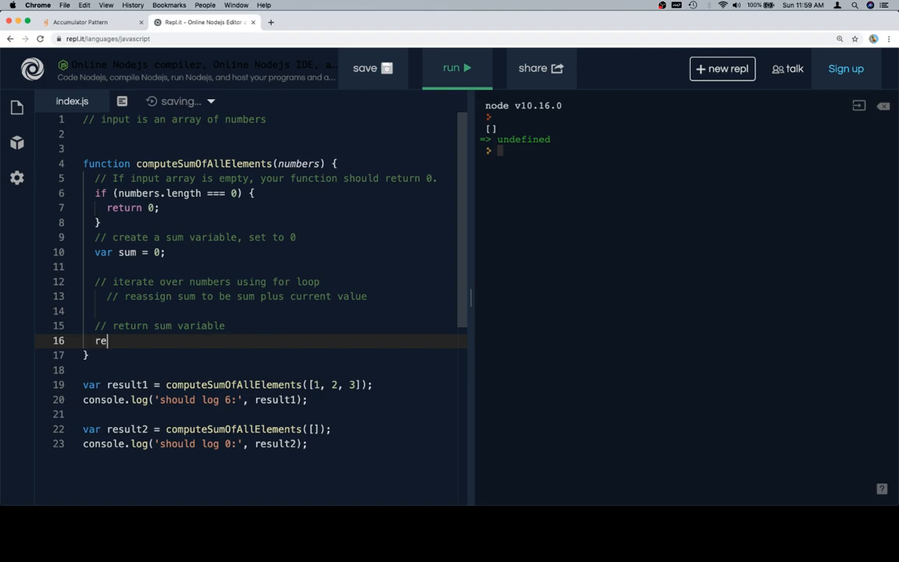
pyautogui.write('turn sum;')
pyautogui.write('for *va')
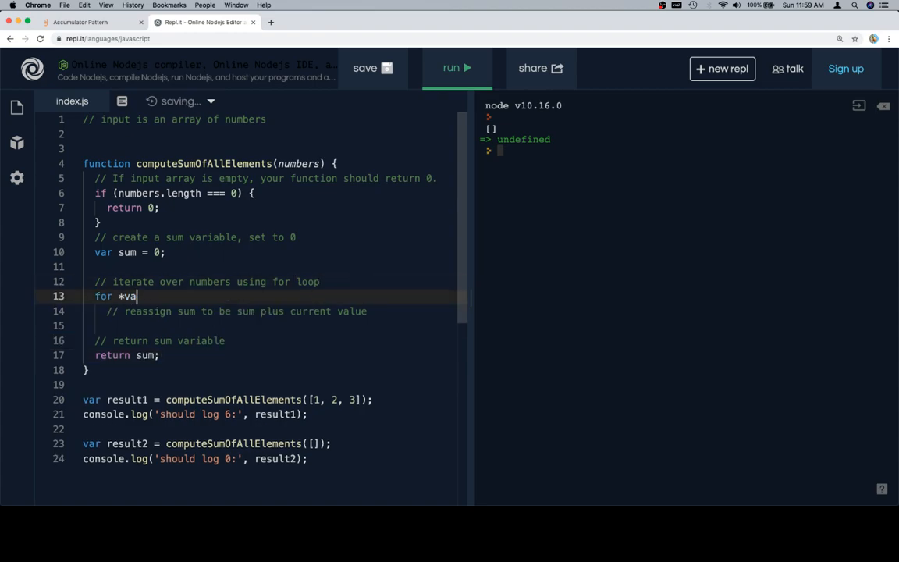
pyautogui.write('(var i = 0; i')
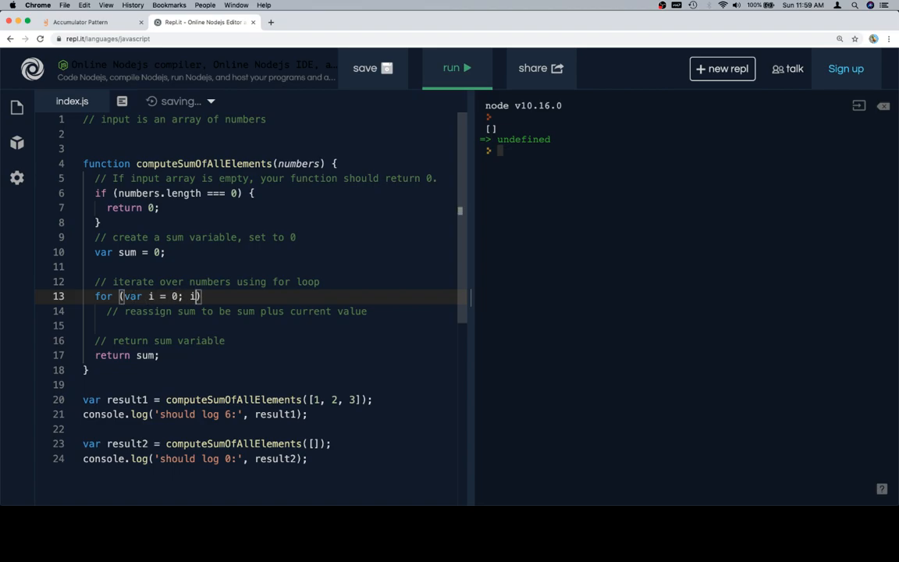
pyautogui.write('< numbers')
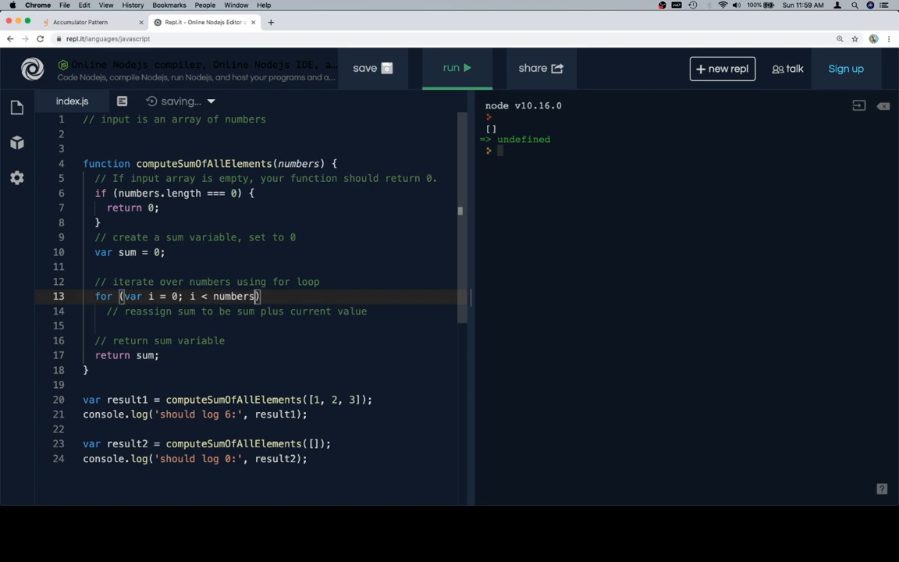
pyautogui.write('.length; i++')
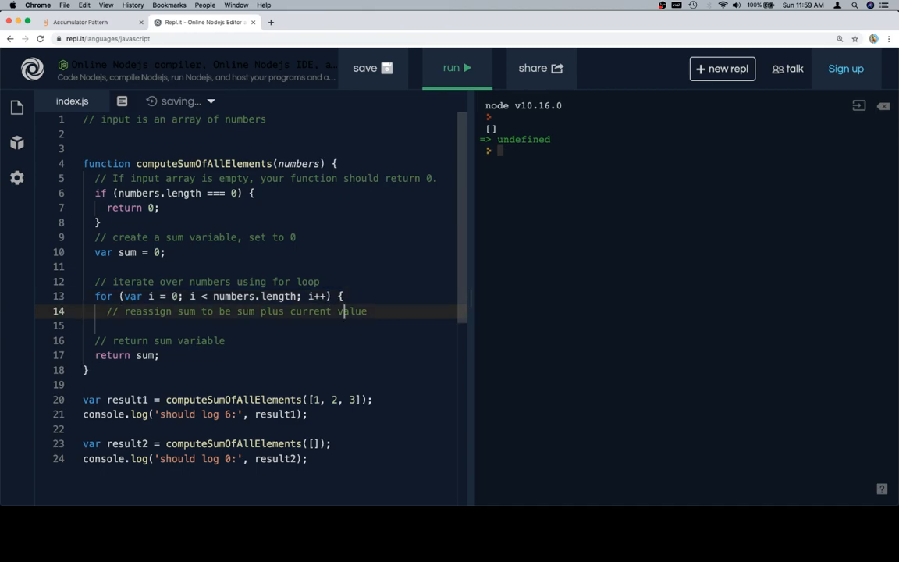
pyautogui.write('}')
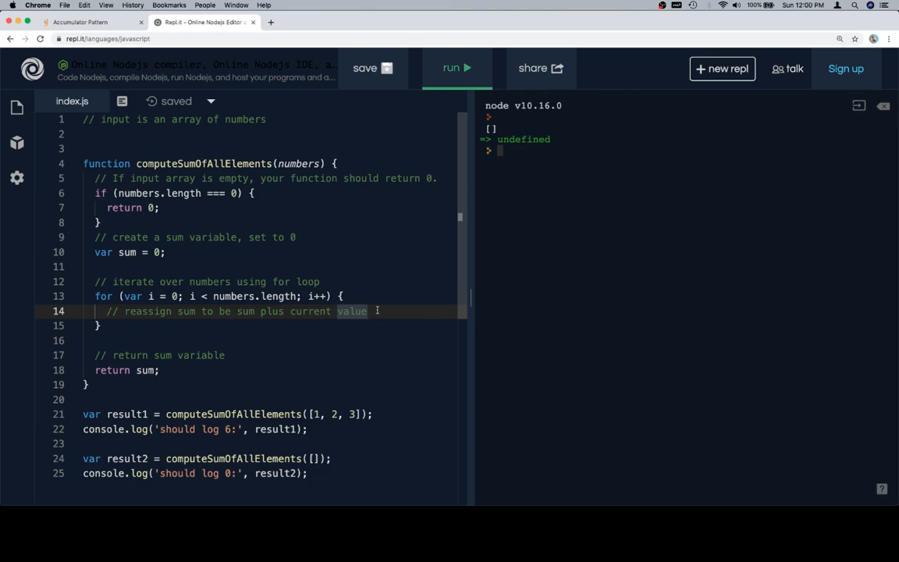
# Step: Fill the loop body with sum += numbers[i] to accumulate each element
pyautogui.press('Enter')
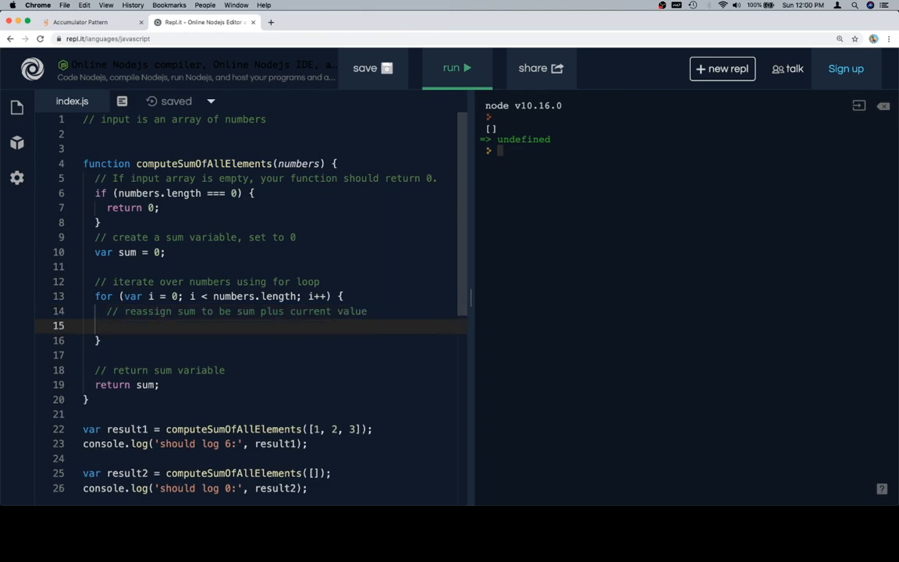
pyautogui.write('sum = sum +')
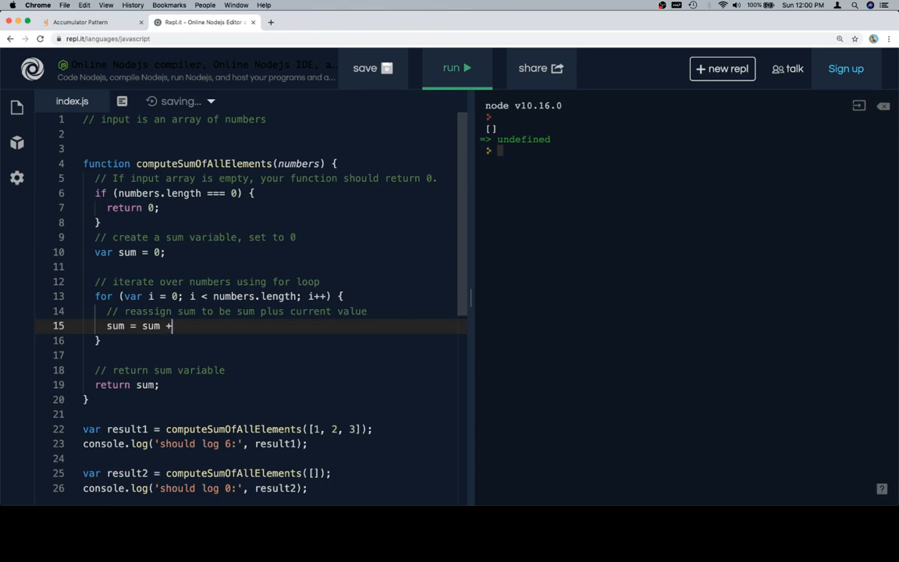
pyautogui.write('numbers')
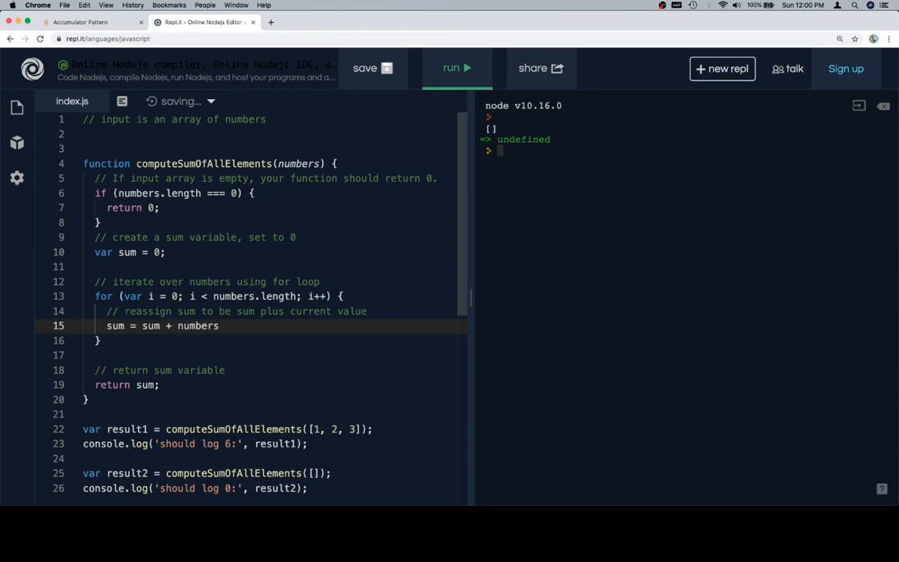
pyautogui.write('[i];')
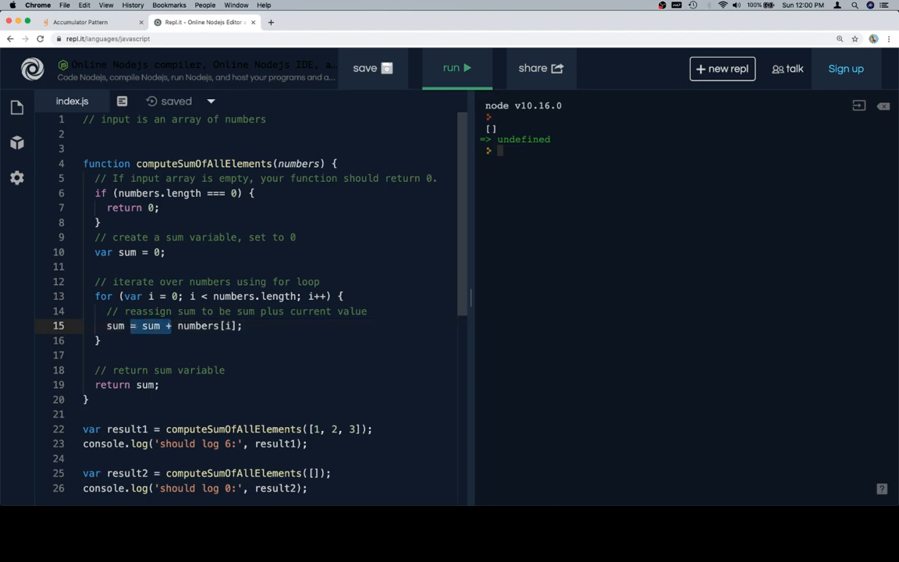
pyautogui.write('sum += numbers[i];')
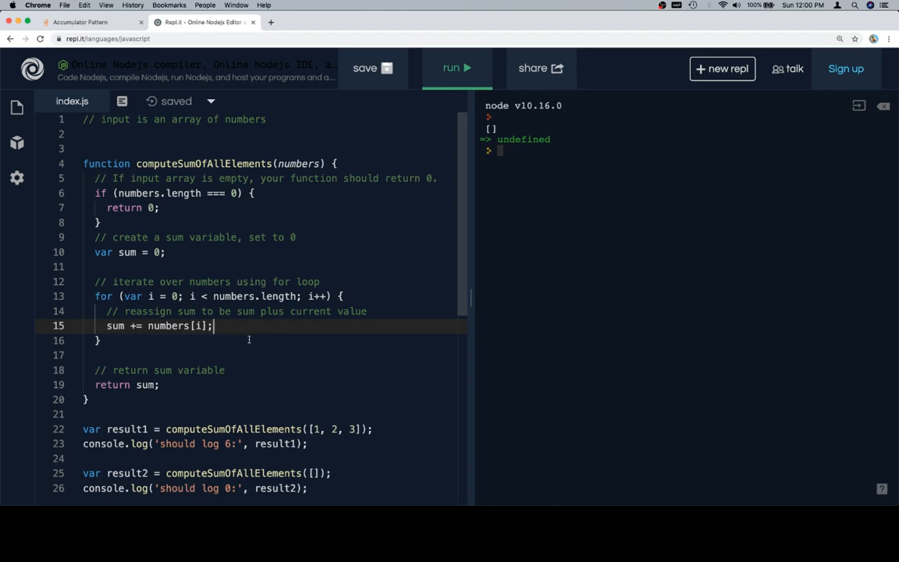
pyautogui.scroll(-3)
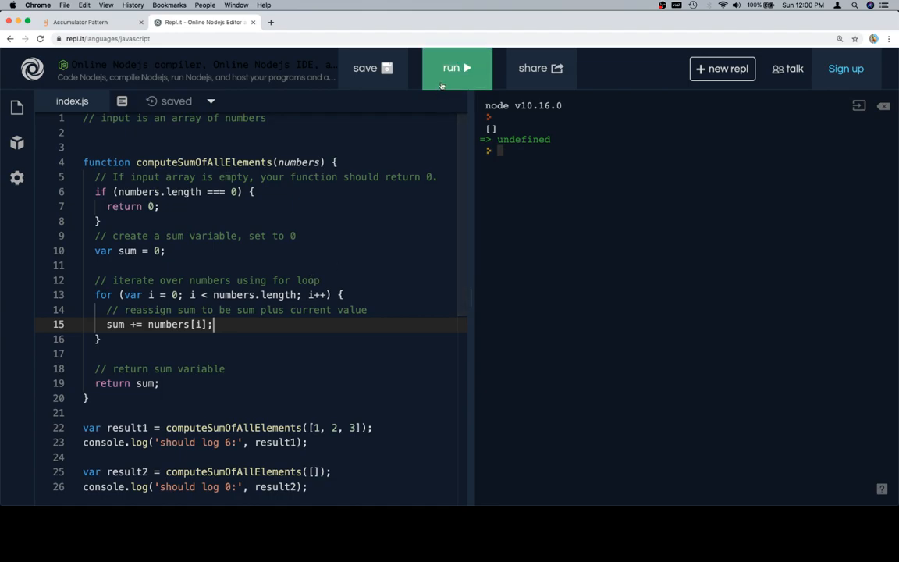
# Step: Run the code to confirm it logs 6 and 0, then head to the lesson page
pyautogui.click(456, 68)
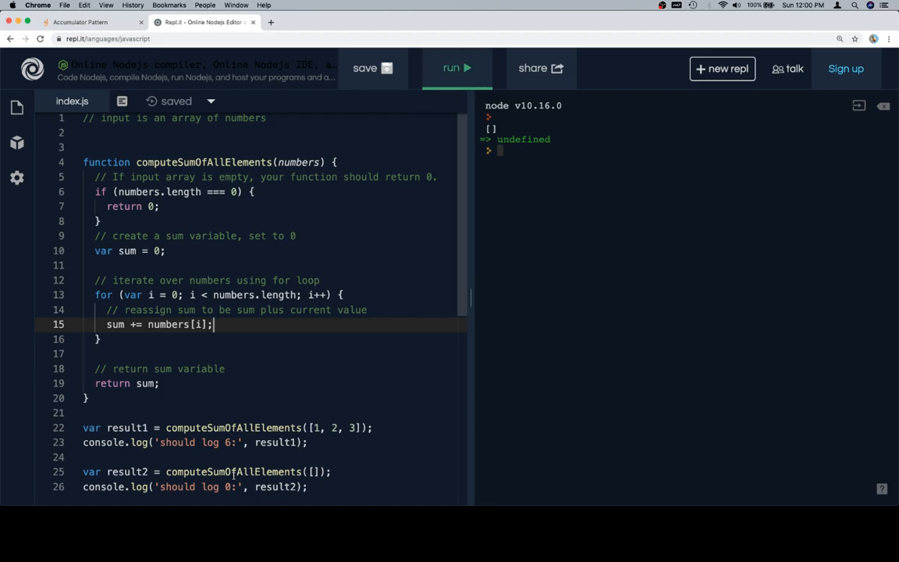
pyautogui.click(456, 69)
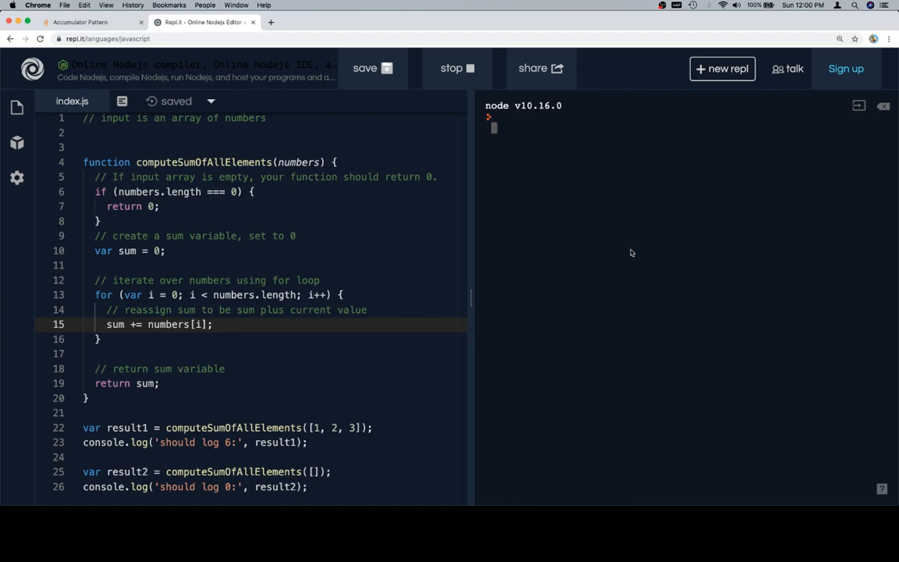
pyautogui.click(455, 68)
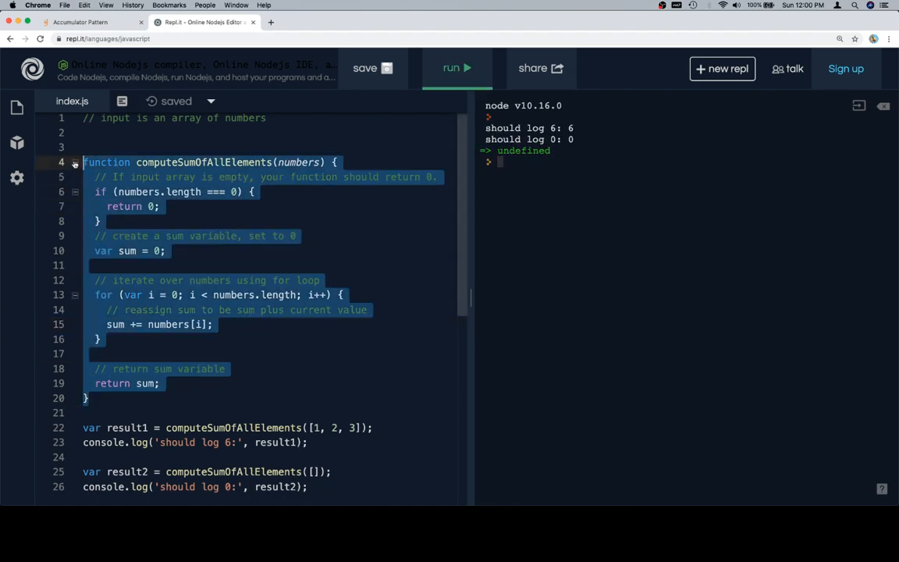
pyautogui.click(79, 23)
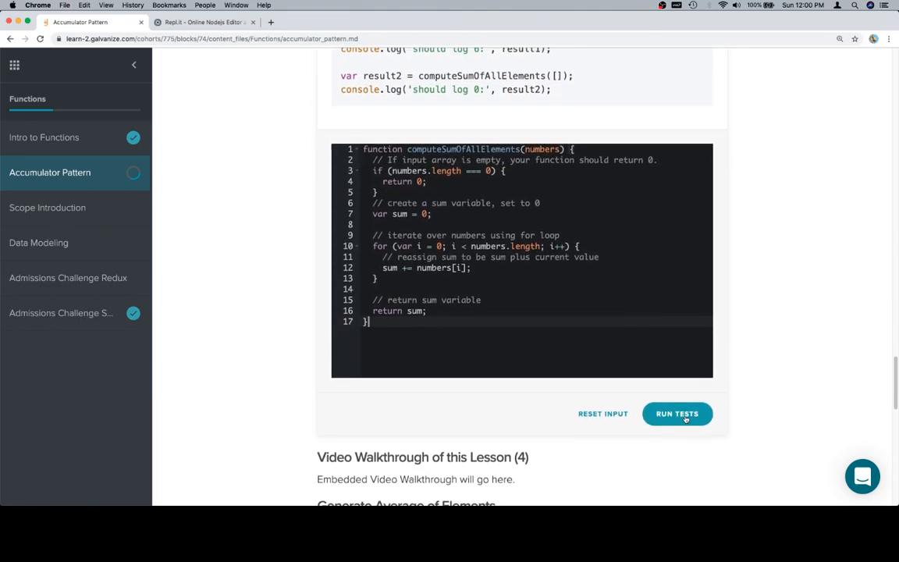
# Step: Run the lesson tests against the pasted function so all three pass
pyautogui.click(677, 414)
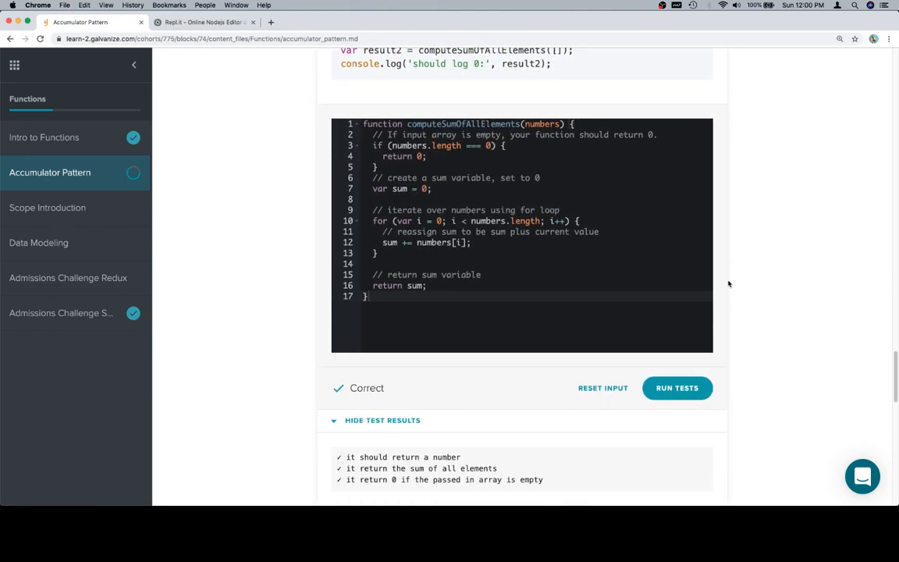
pyautogui.moveTo(752, 472)
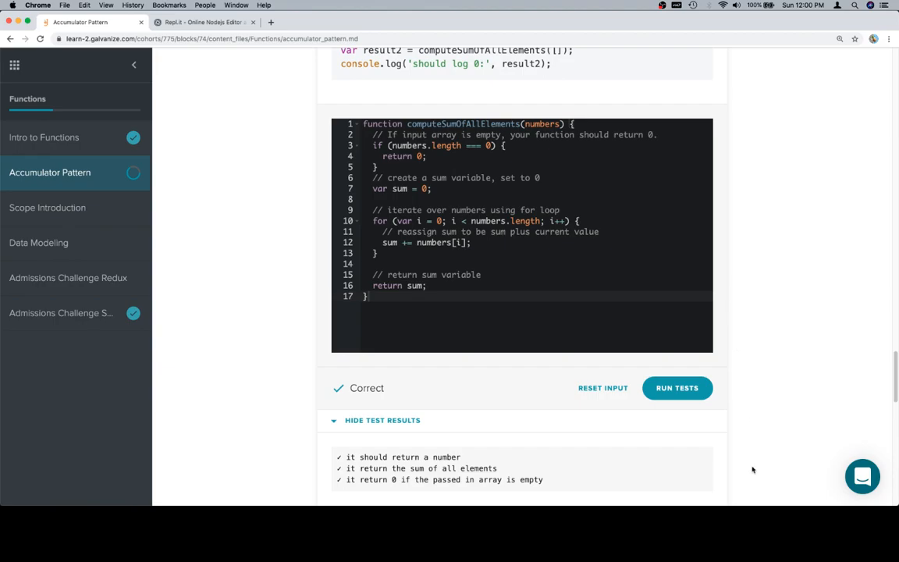